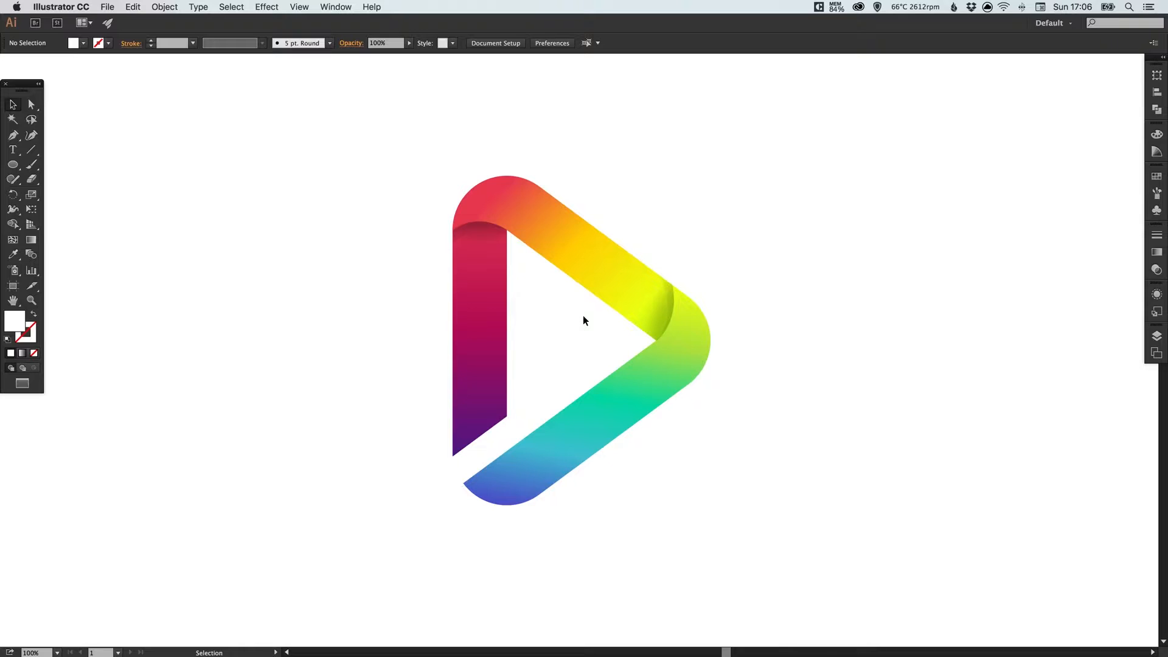
{"action": "mouse_move", "coordinate": [563, 335]}
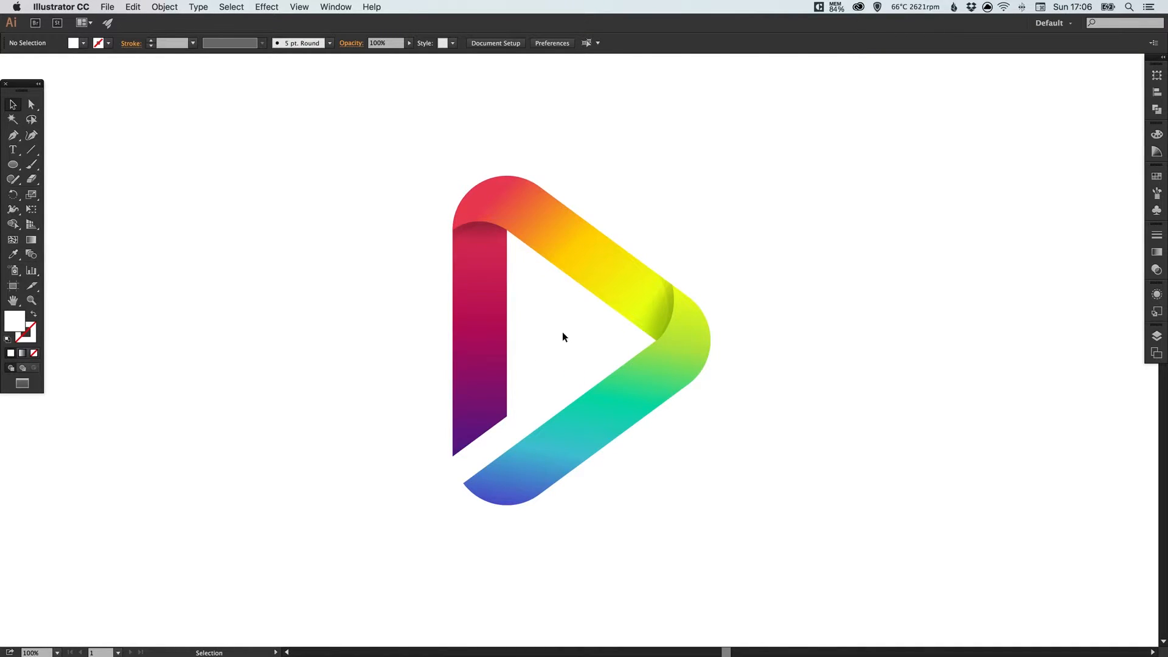
{"action": "mouse_move", "coordinate": [566, 339]}
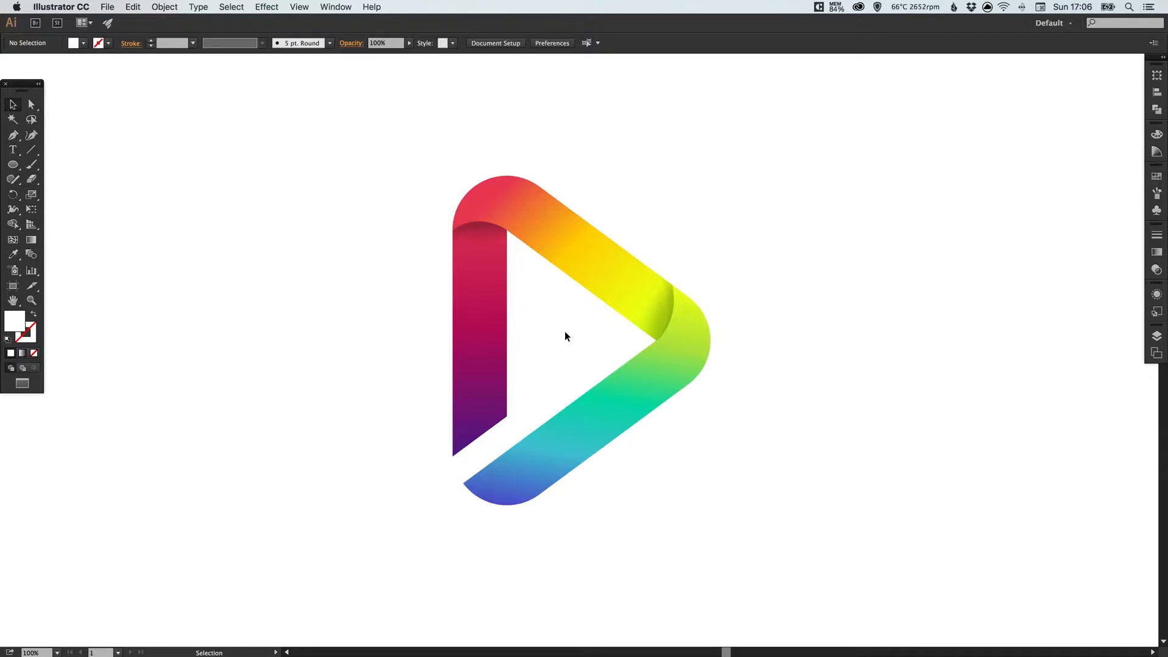
{"action": "mouse_move", "coordinate": [455, 216]}
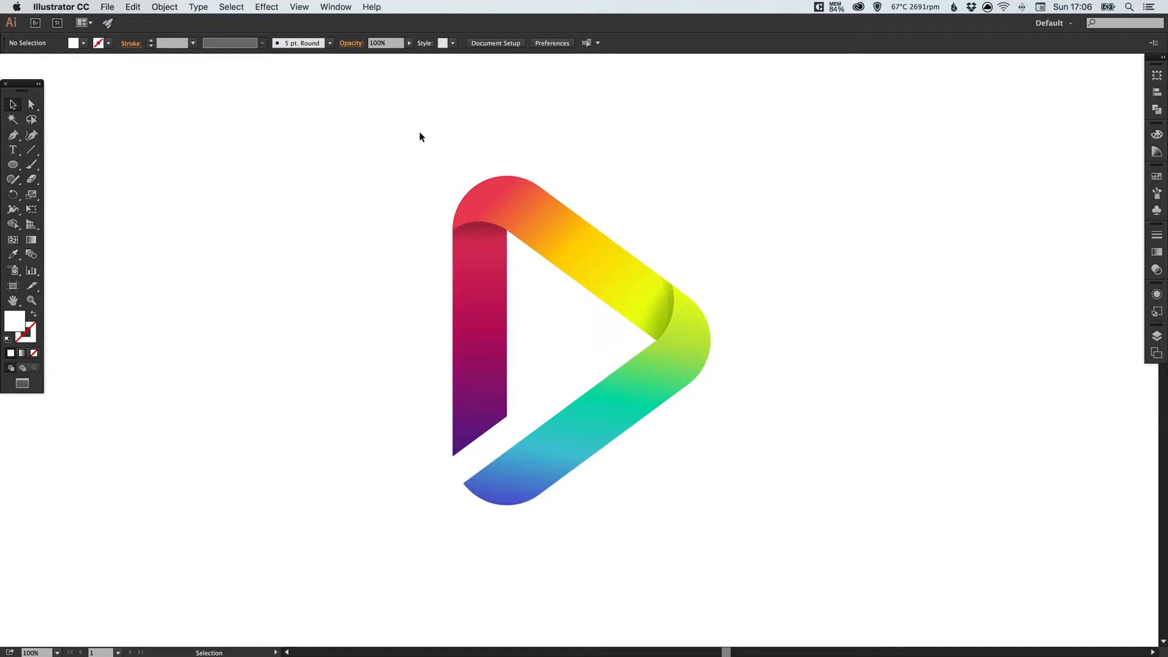
{"action": "mouse_move", "coordinate": [453, 213]}
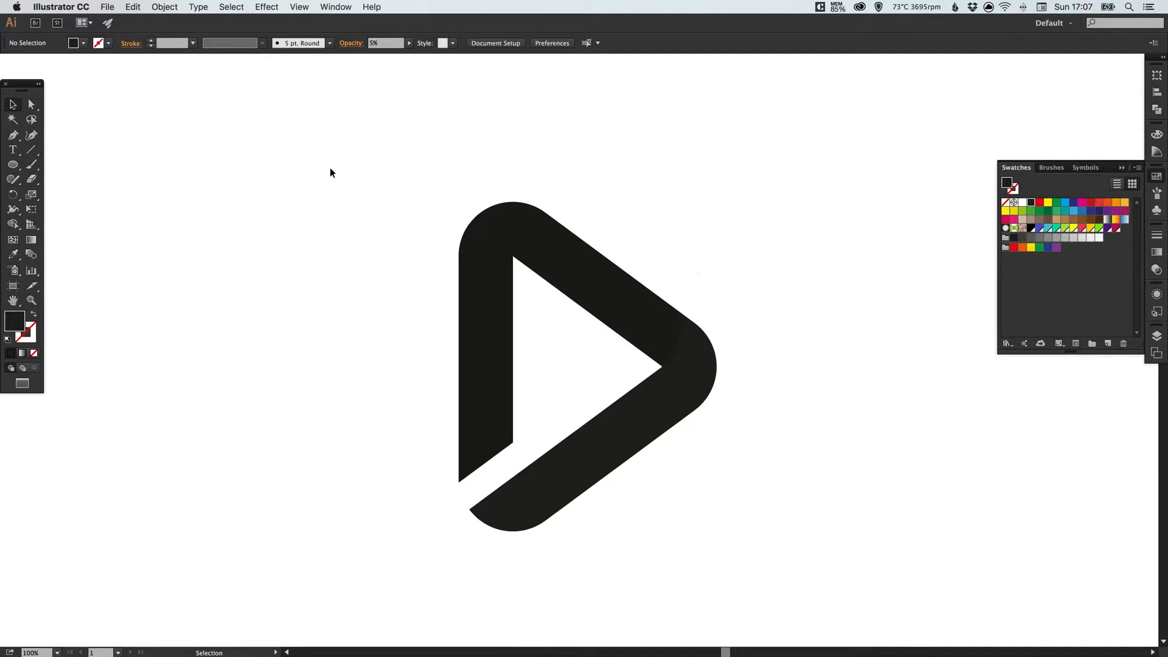
Select the whole black play-button logo group on the canvas
{"action": "left_click", "coordinate": [582, 366]}
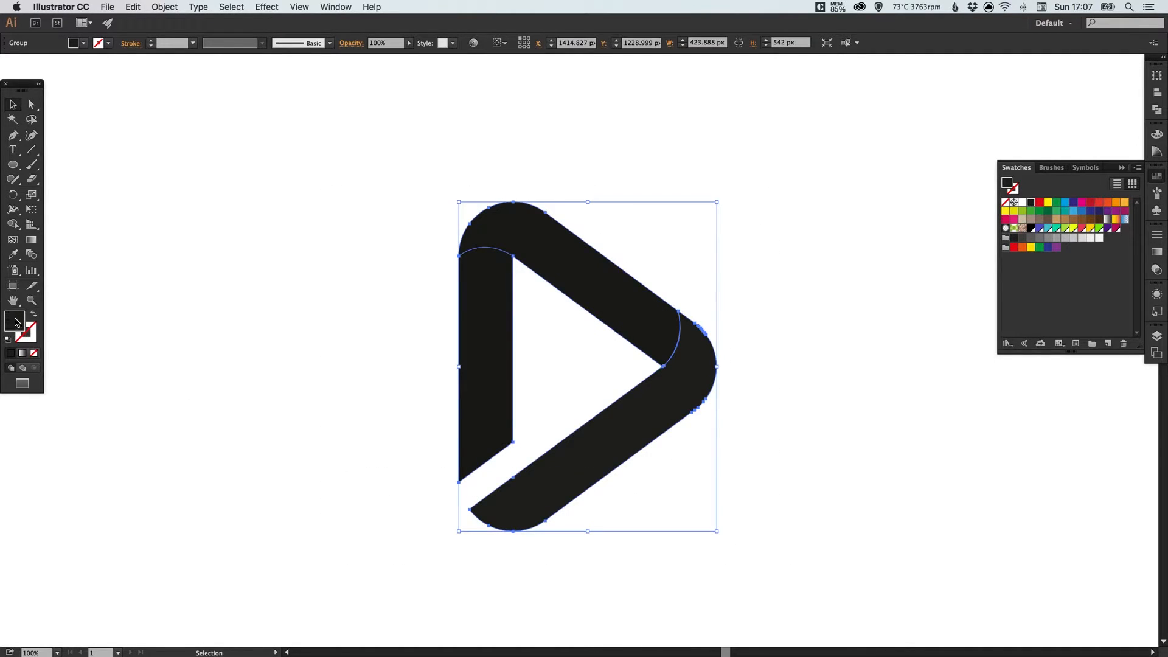
{"action": "mouse_move", "coordinate": [34, 317]}
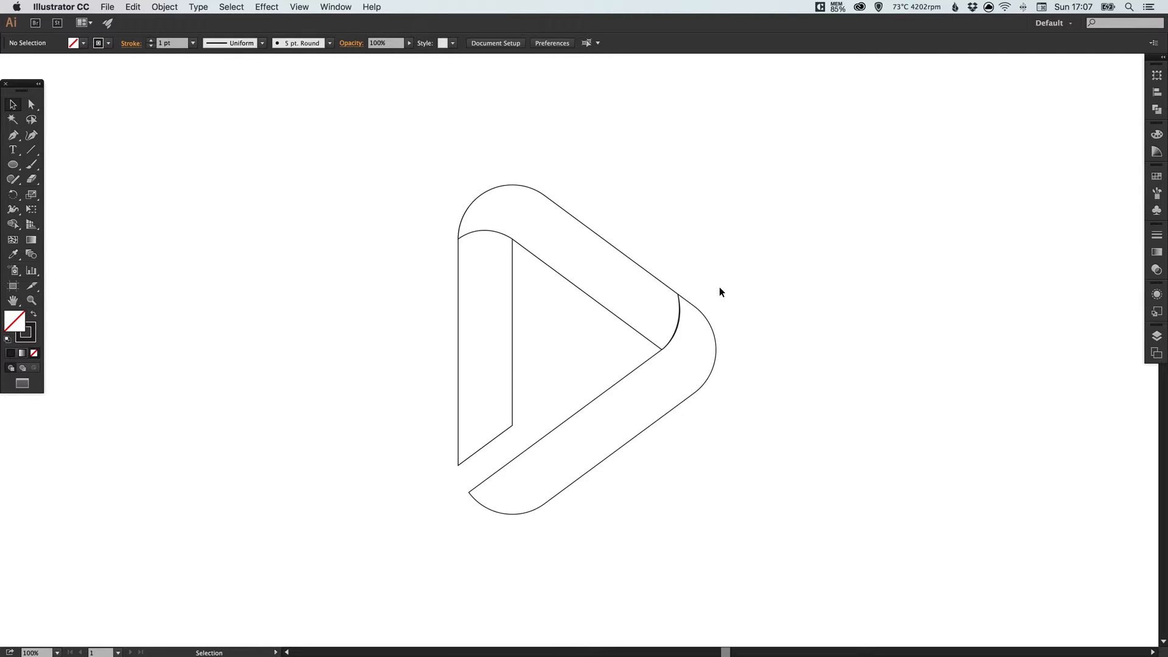
{"action": "mouse_move", "coordinate": [576, 183]}
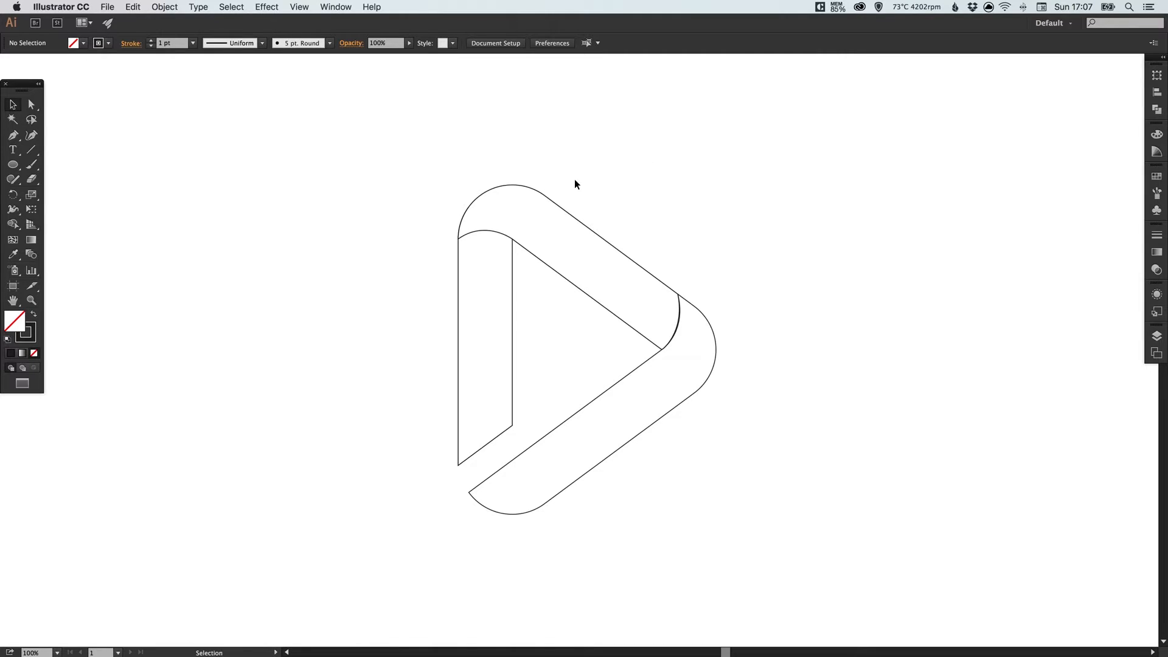
{"action": "mouse_move", "coordinate": [640, 145]}
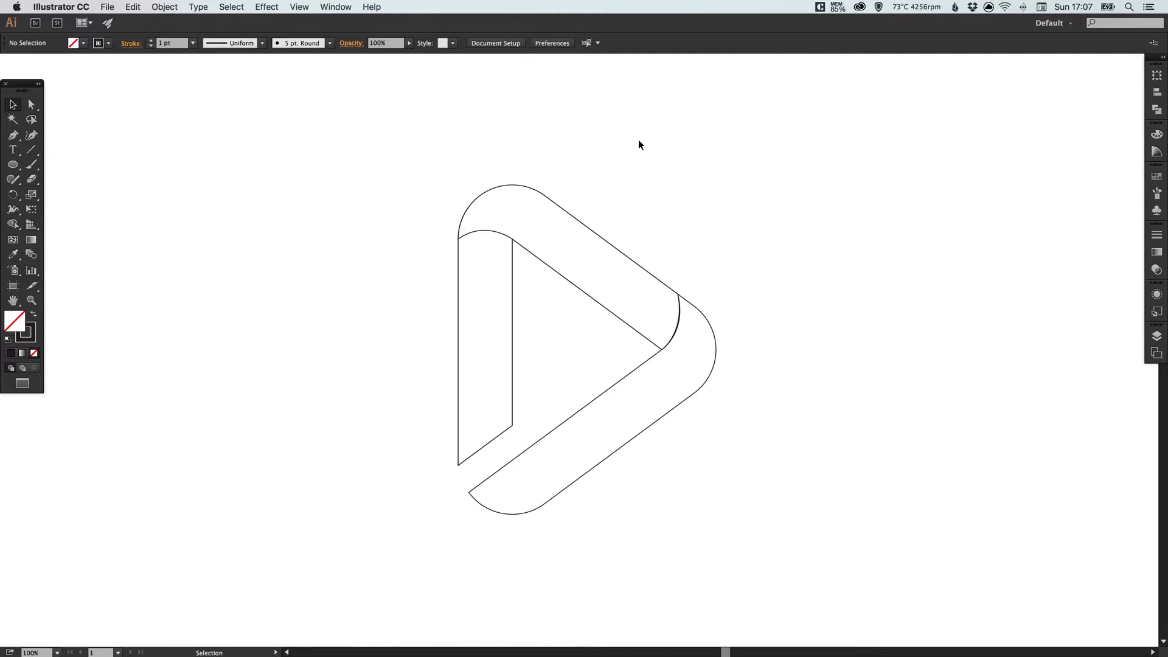
{"action": "mouse_move", "coordinate": [447, 156]}
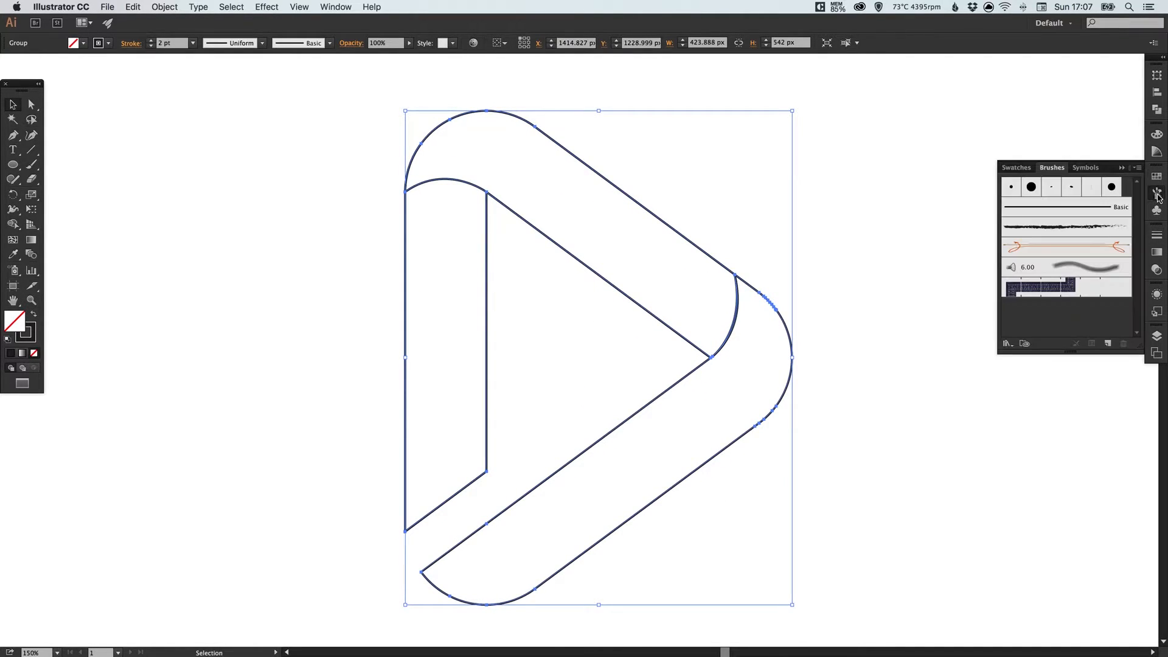
Show the Brushes panel via Window > Brushes beside the 2 pt outlined logo
{"action": "left_click", "coordinate": [1159, 193]}
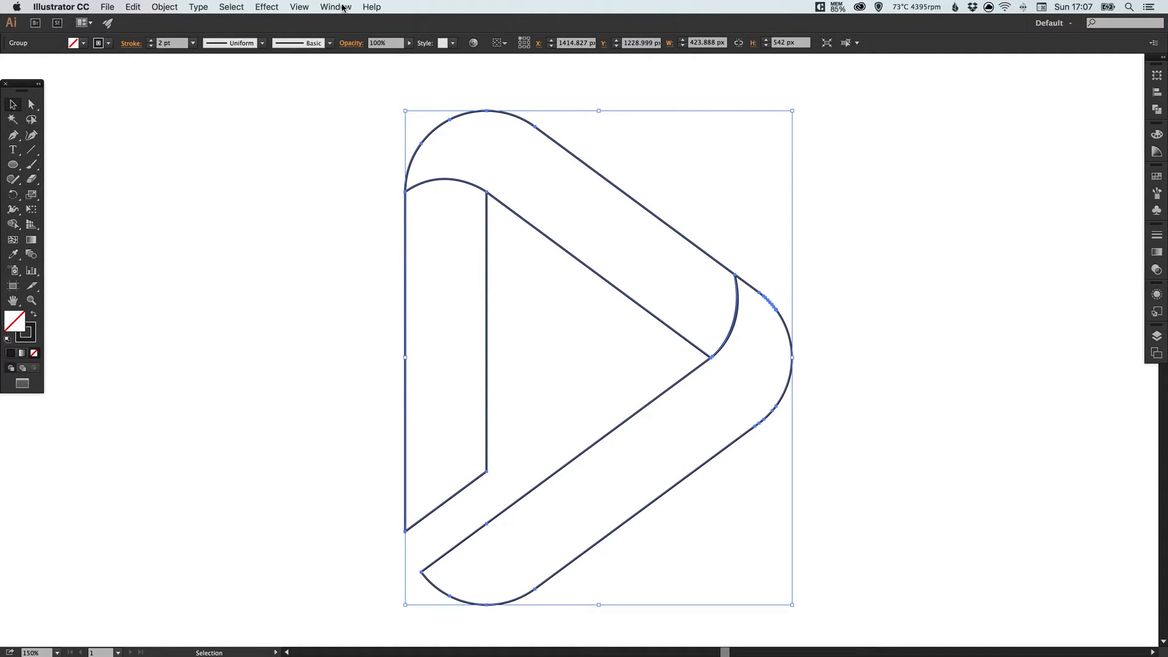
{"action": "left_click", "coordinate": [335, 7]}
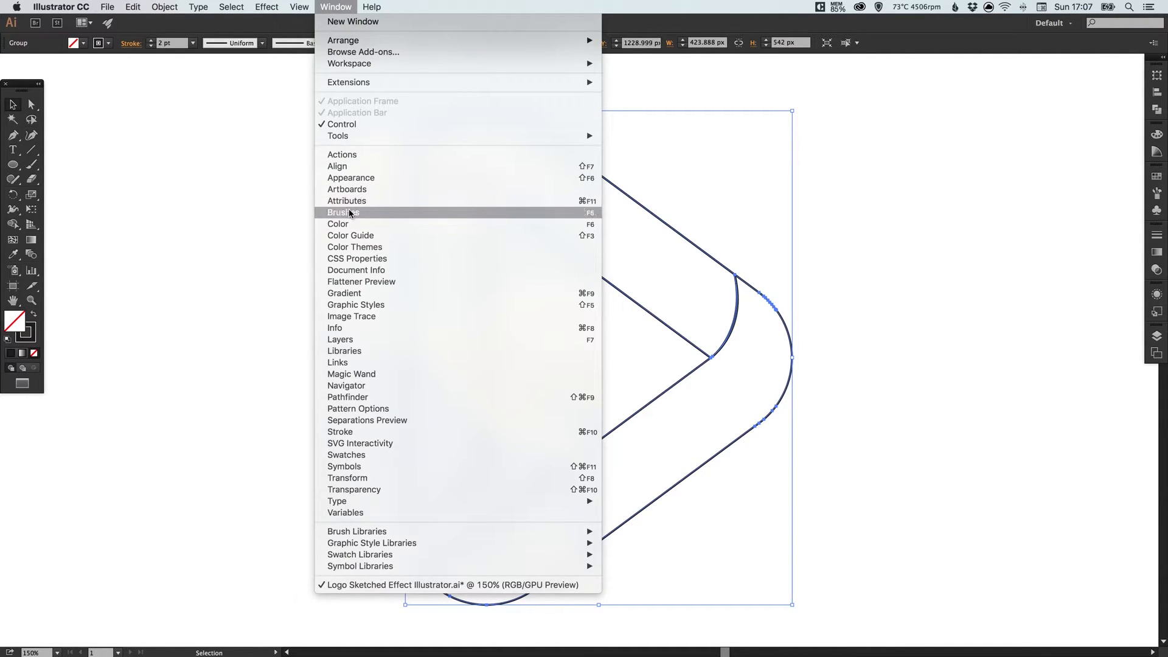
{"action": "left_click", "coordinate": [344, 211]}
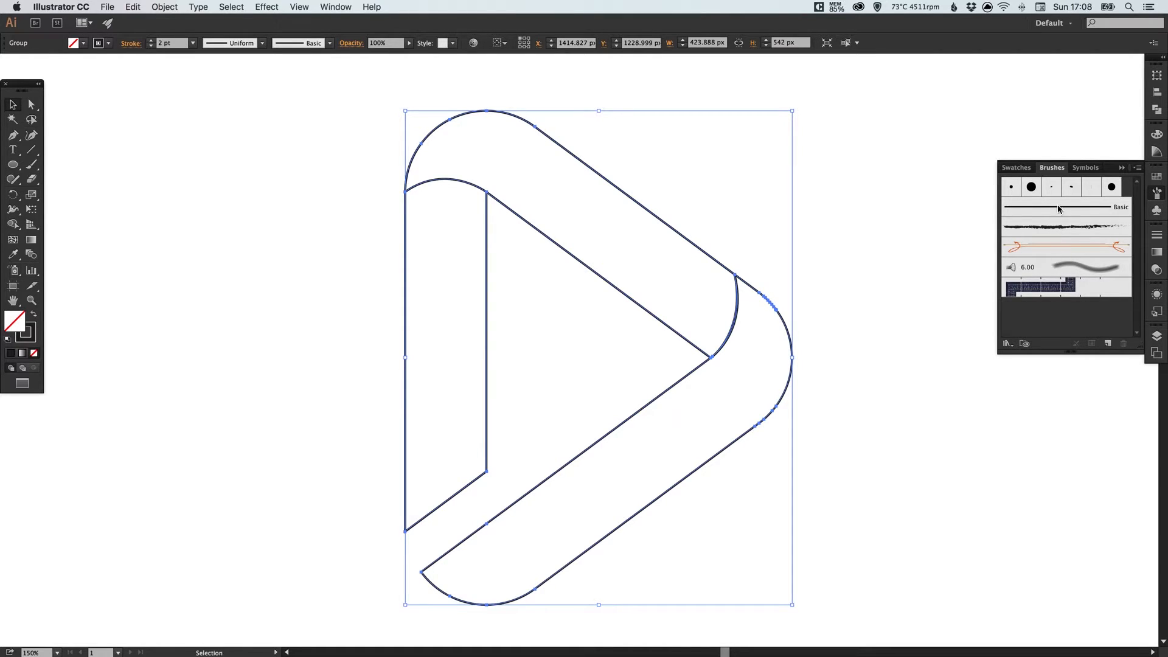
{"action": "mouse_move", "coordinate": [1061, 213]}
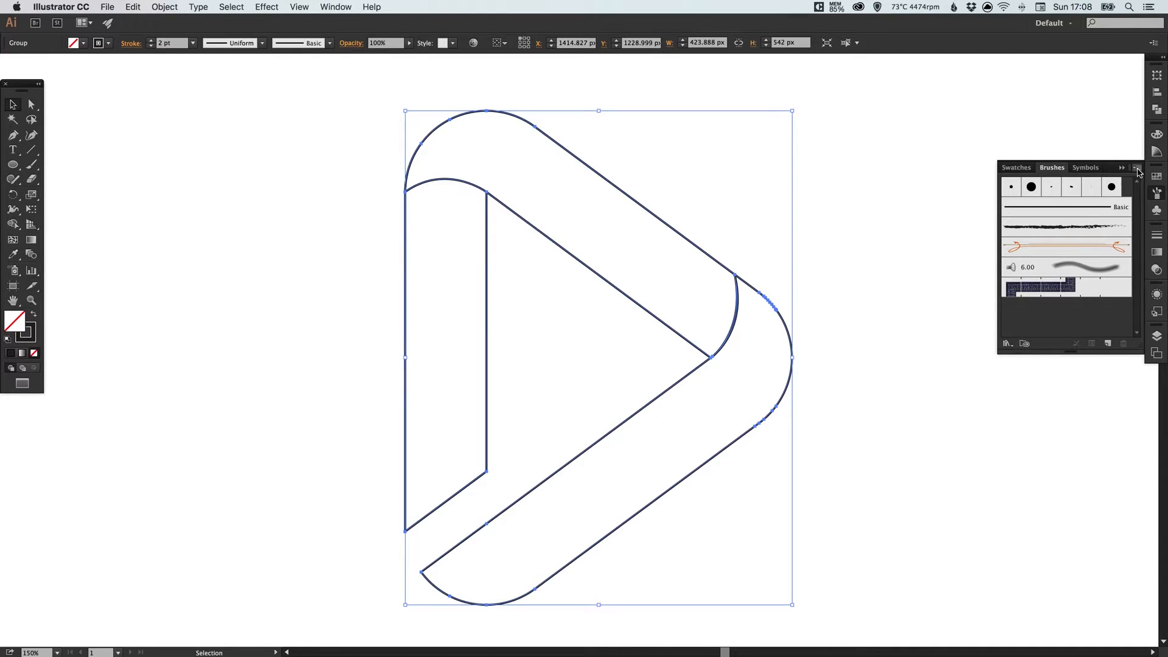
Load the Artistic_ChalkCharcoalPencil library from the Brushes panel's Open Brush Library menu
{"action": "left_click", "coordinate": [1136, 168]}
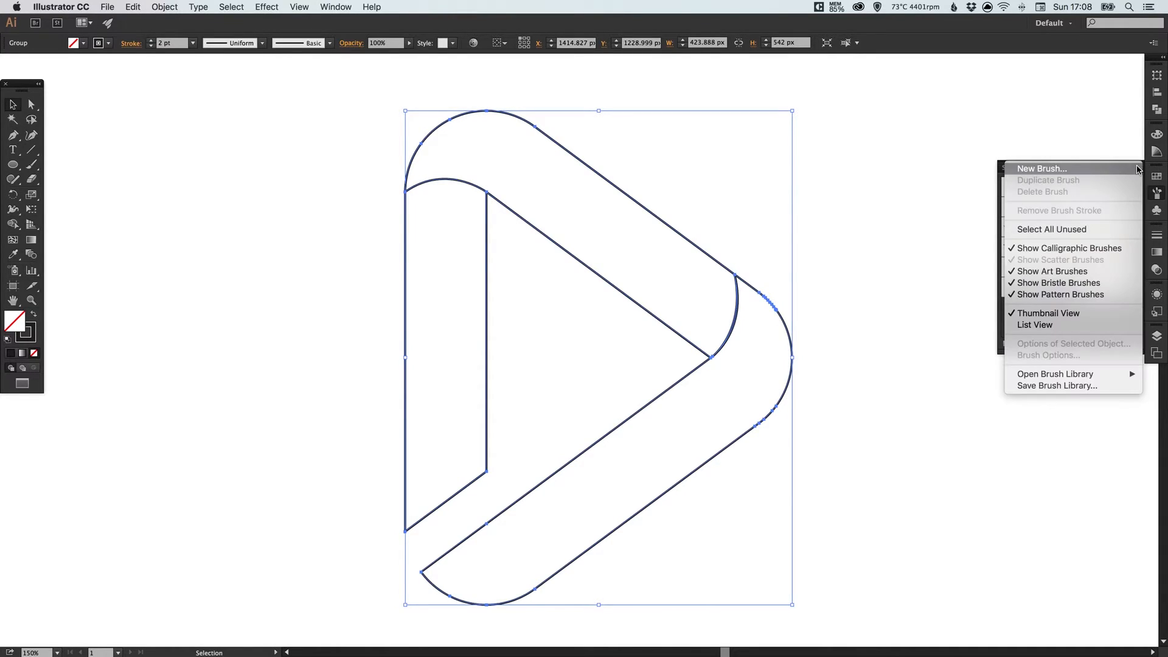
{"action": "left_click", "coordinate": [1055, 374]}
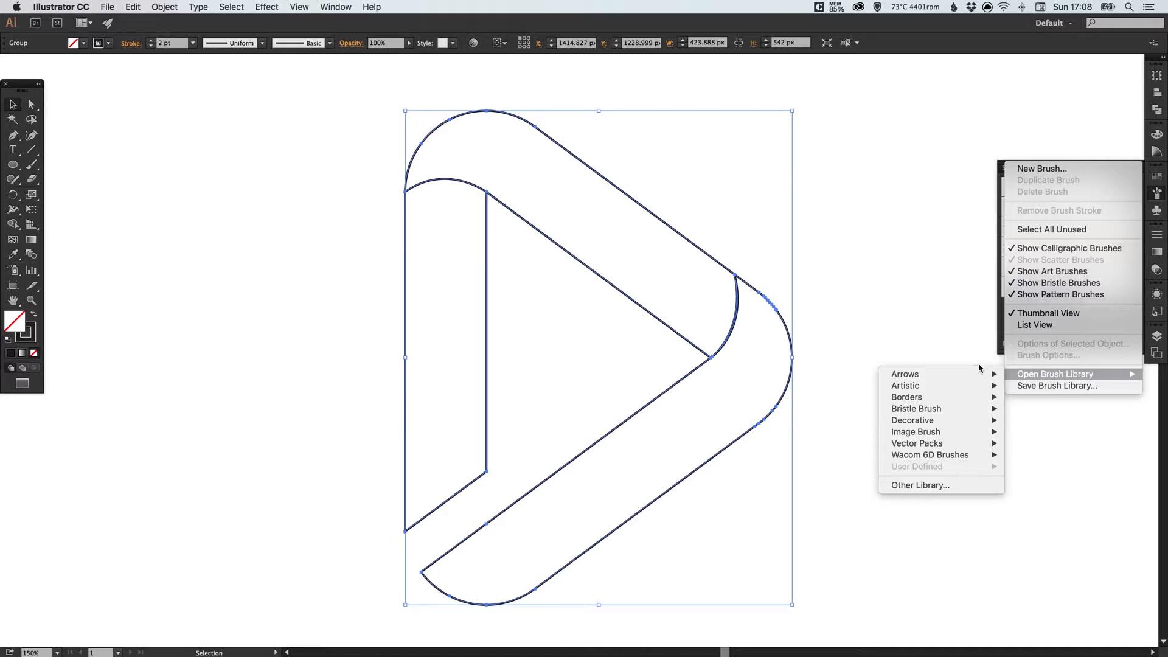
{"action": "mouse_move", "coordinate": [906, 385]}
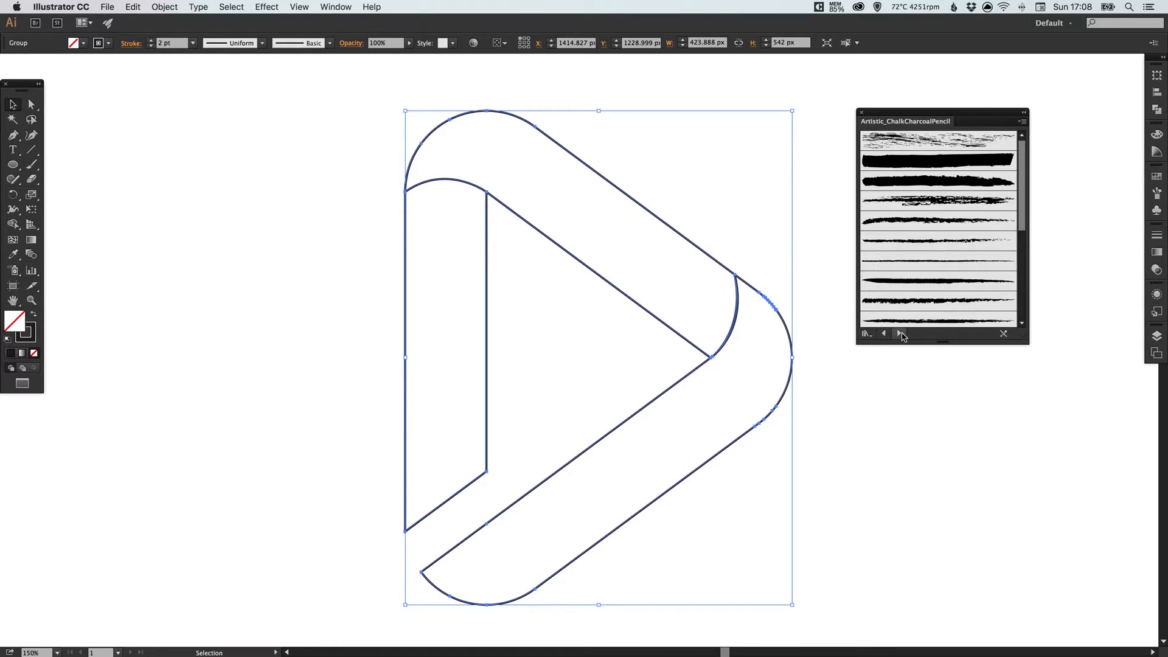
{"action": "left_click", "coordinate": [883, 333]}
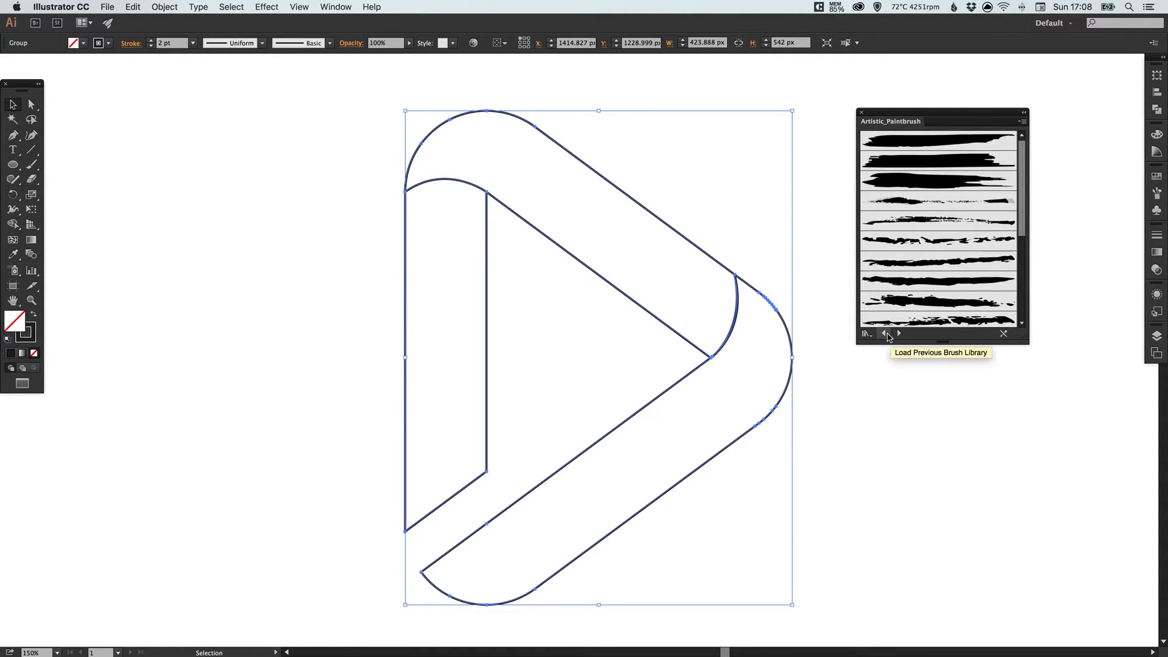
{"action": "left_click", "coordinate": [884, 334]}
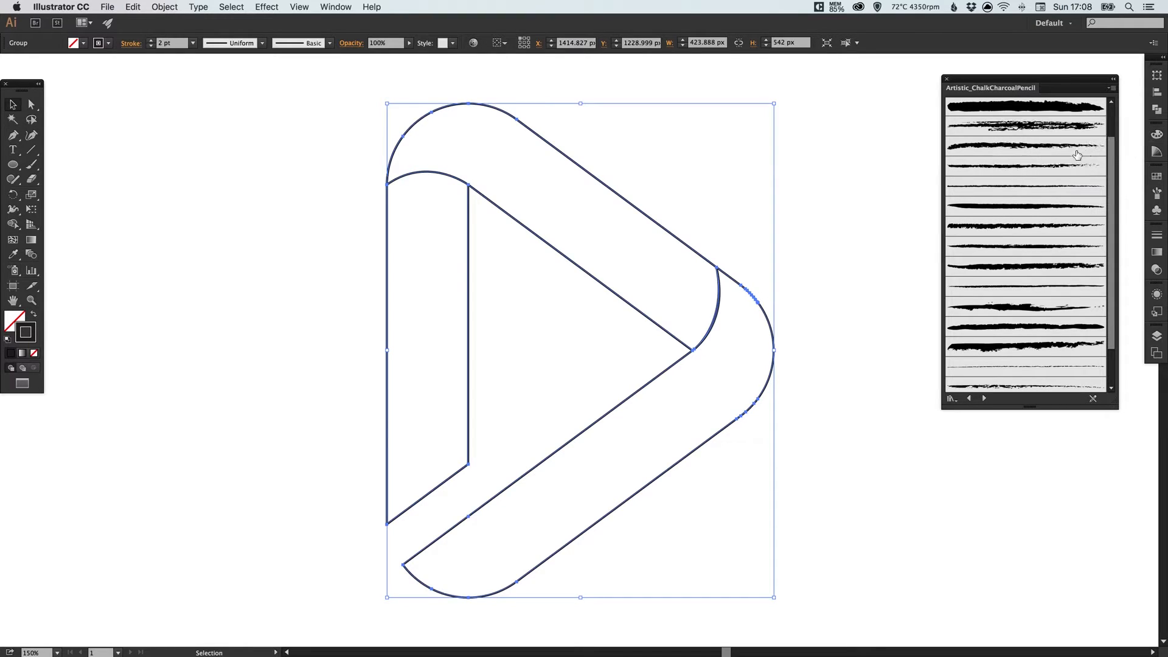
{"action": "mouse_move", "coordinate": [1031, 173]}
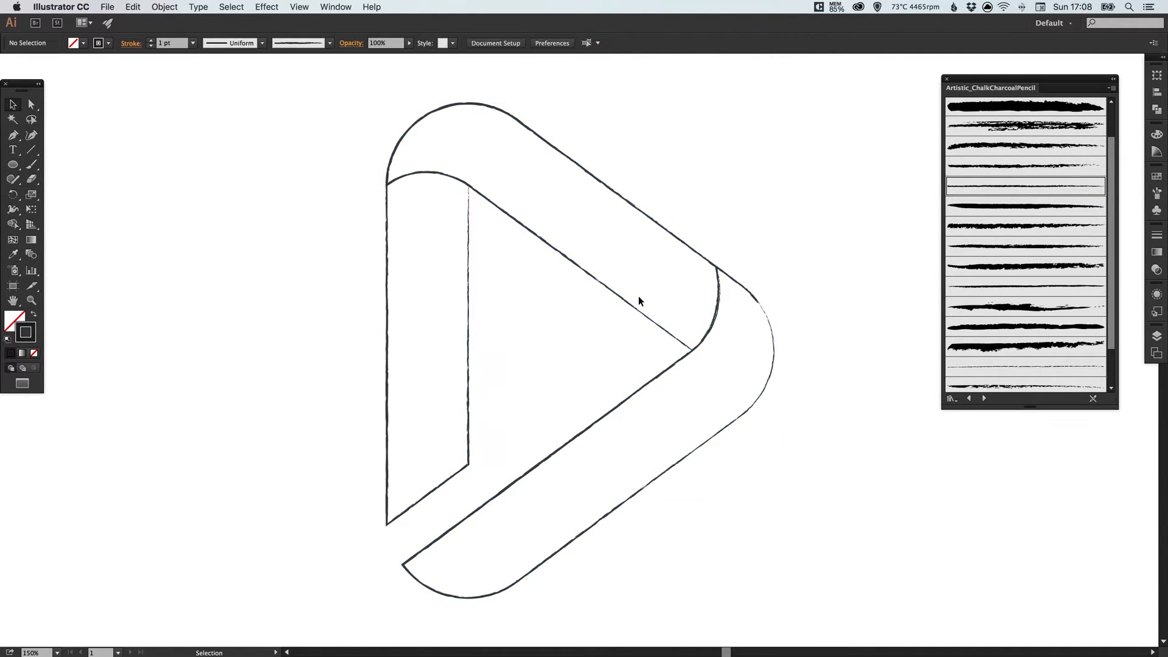
{"action": "mouse_move", "coordinate": [308, 207]}
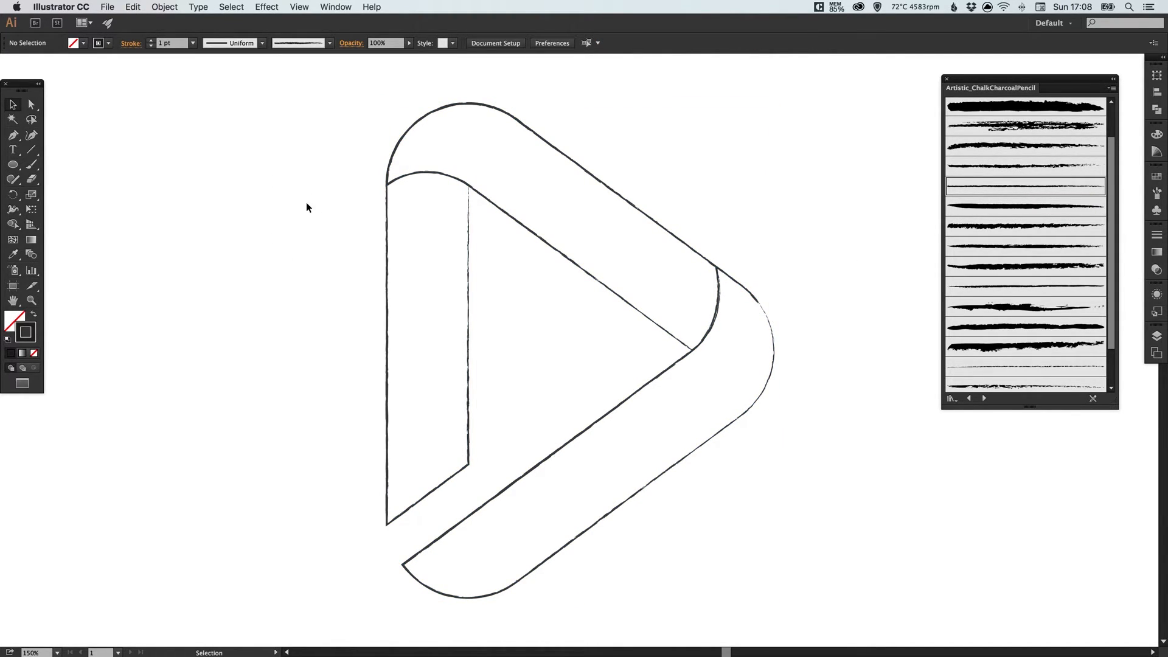
Apply a charcoal brush to the selected logo group and bring up its stroke settings
{"action": "left_click", "coordinate": [1024, 306]}
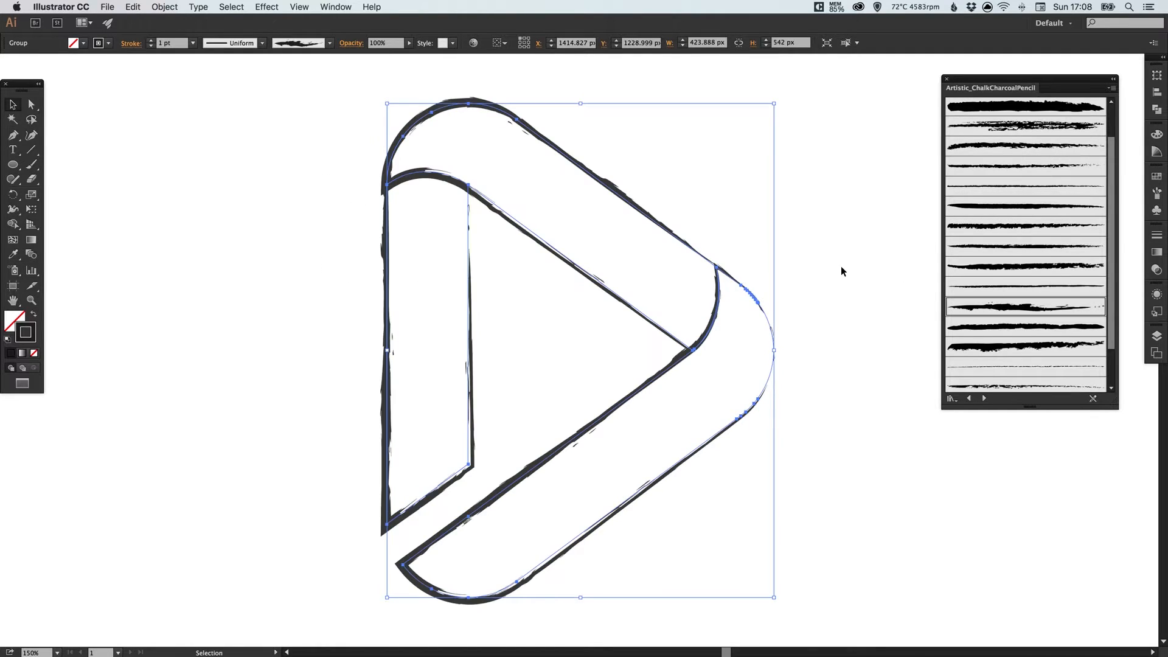
{"action": "left_click", "coordinate": [404, 565]}
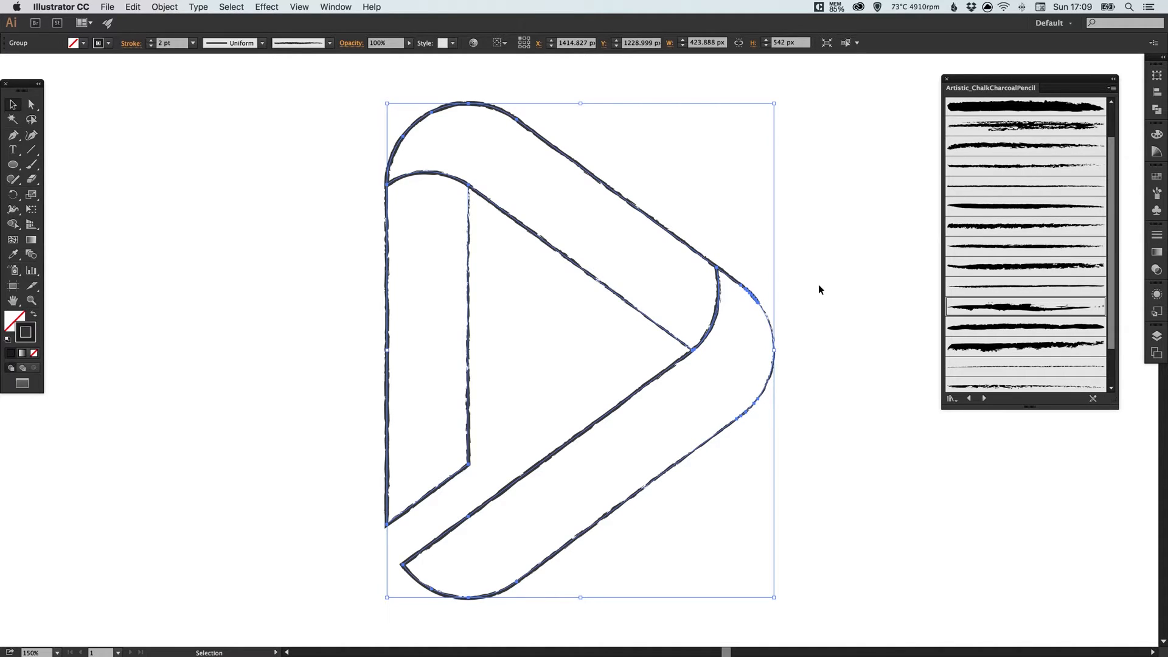
{"action": "mouse_move", "coordinate": [1118, 233]}
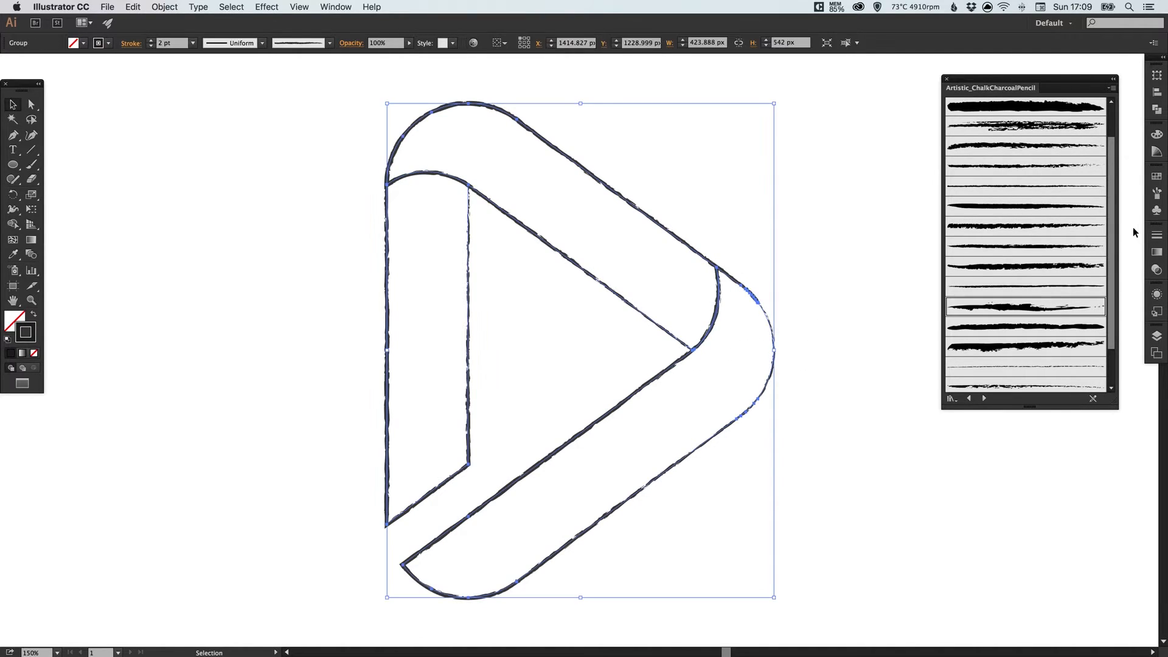
{"action": "left_click", "coordinate": [131, 44]}
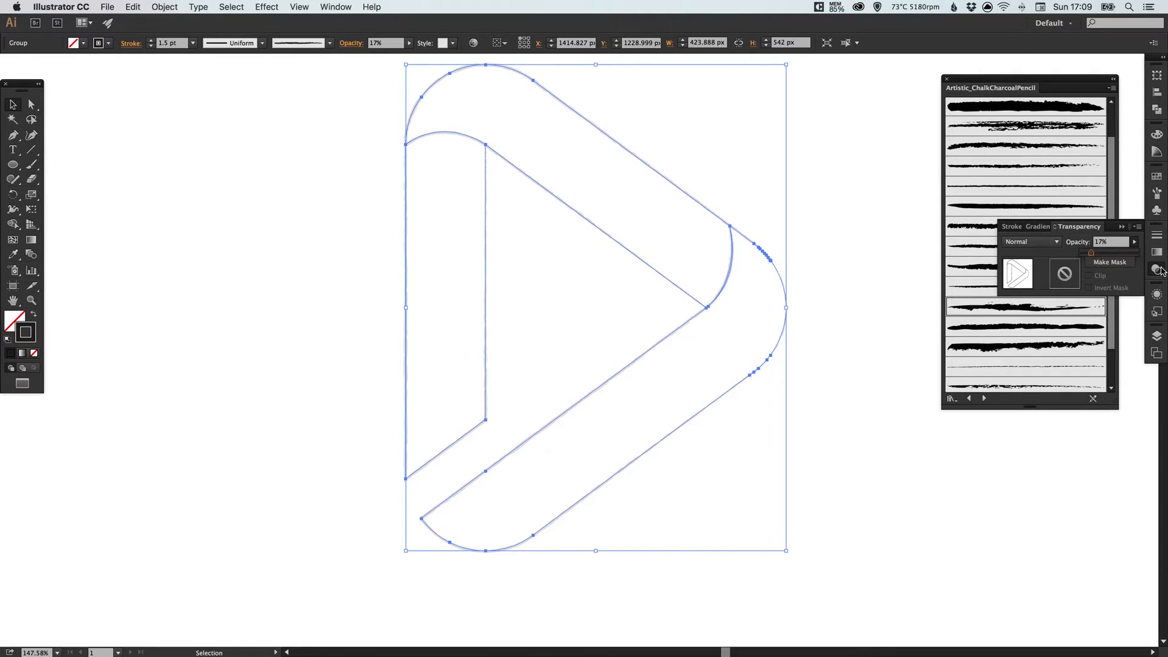
{"action": "mouse_move", "coordinate": [1153, 270]}
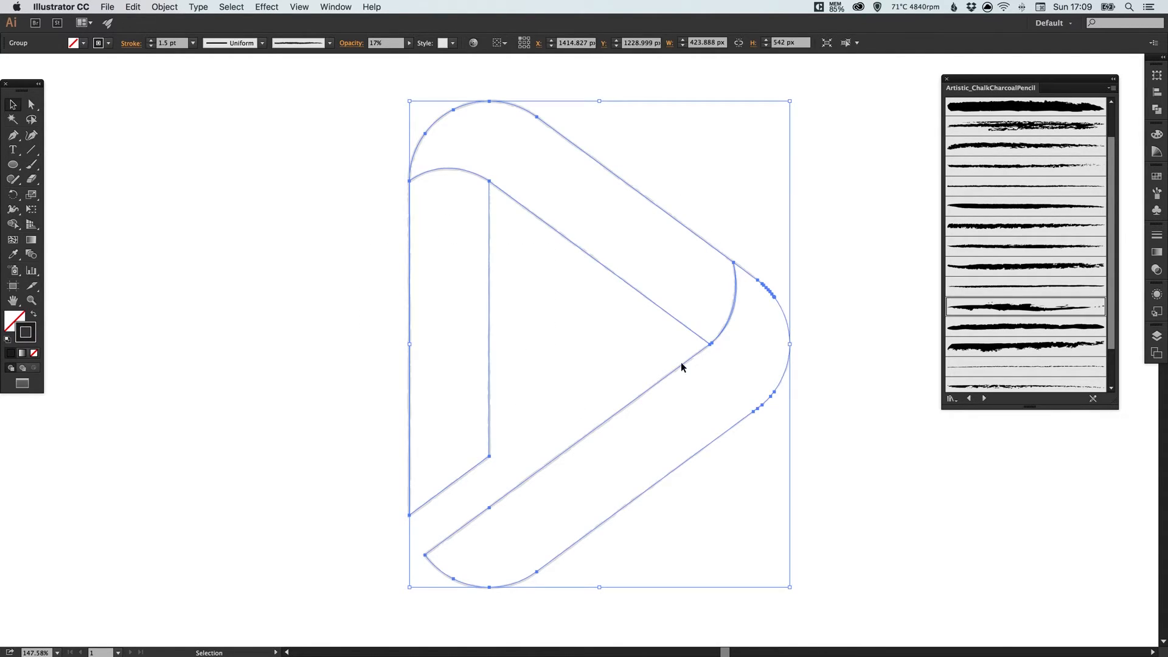
Copy and paste the outline in front, raising the copy to 53% opacity
{"action": "left_click", "coordinate": [131, 6]}
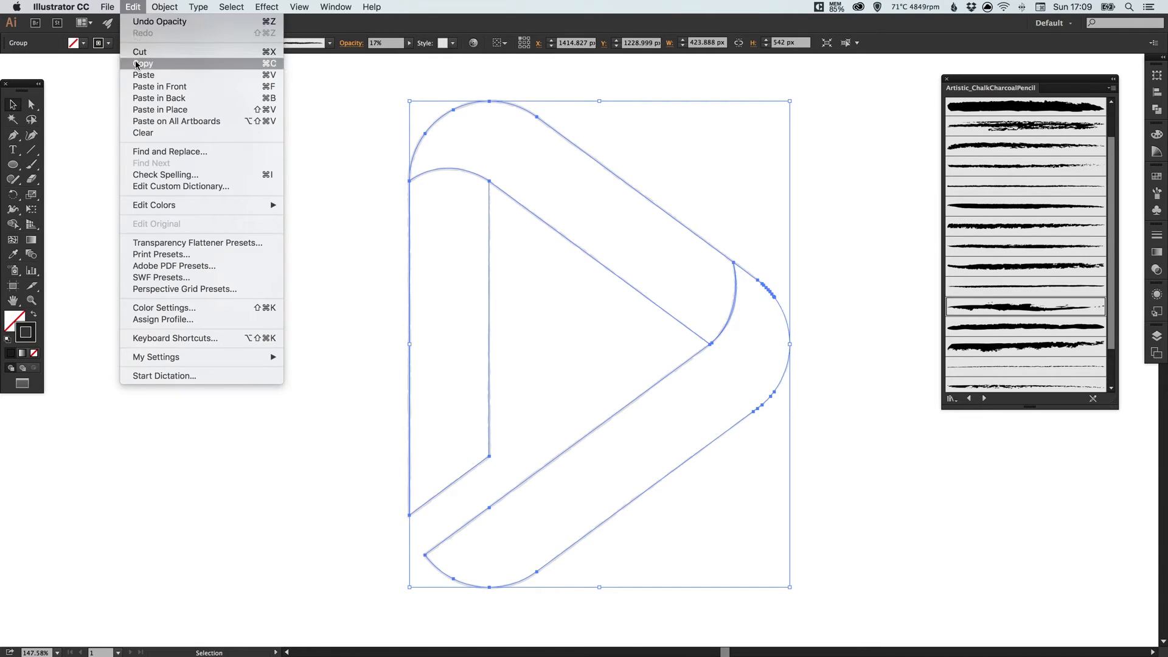
{"action": "mouse_move", "coordinate": [153, 109]}
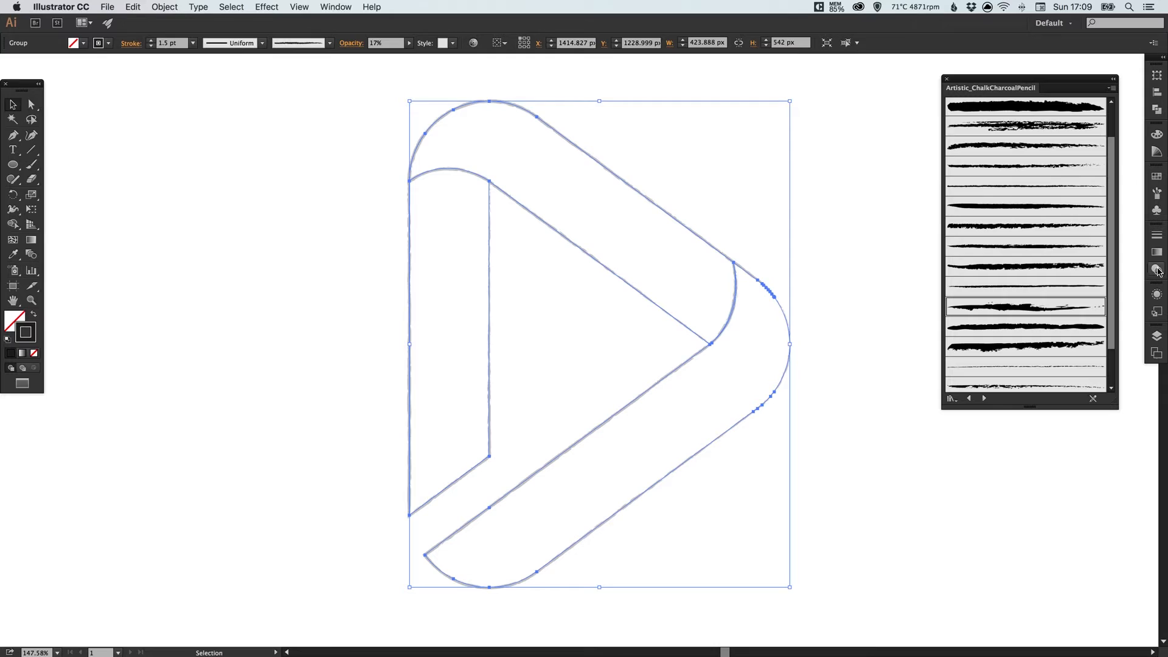
{"action": "left_click", "coordinate": [1155, 266]}
{"action": "type", "text": "53"}
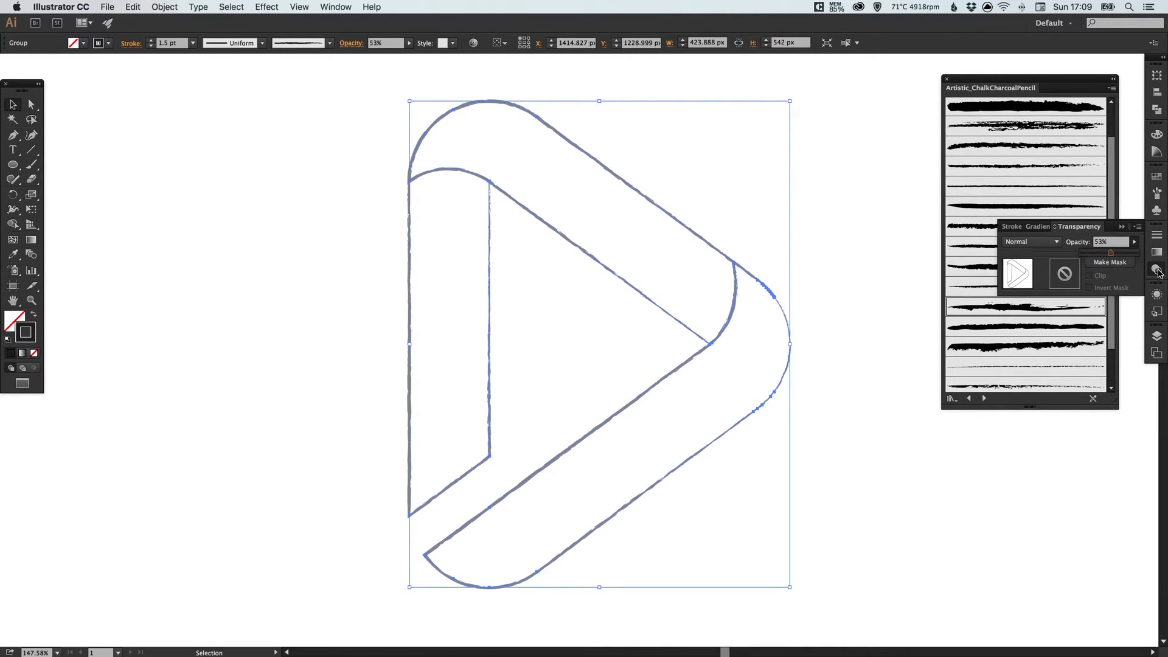
{"action": "left_click", "coordinate": [1014, 227]}
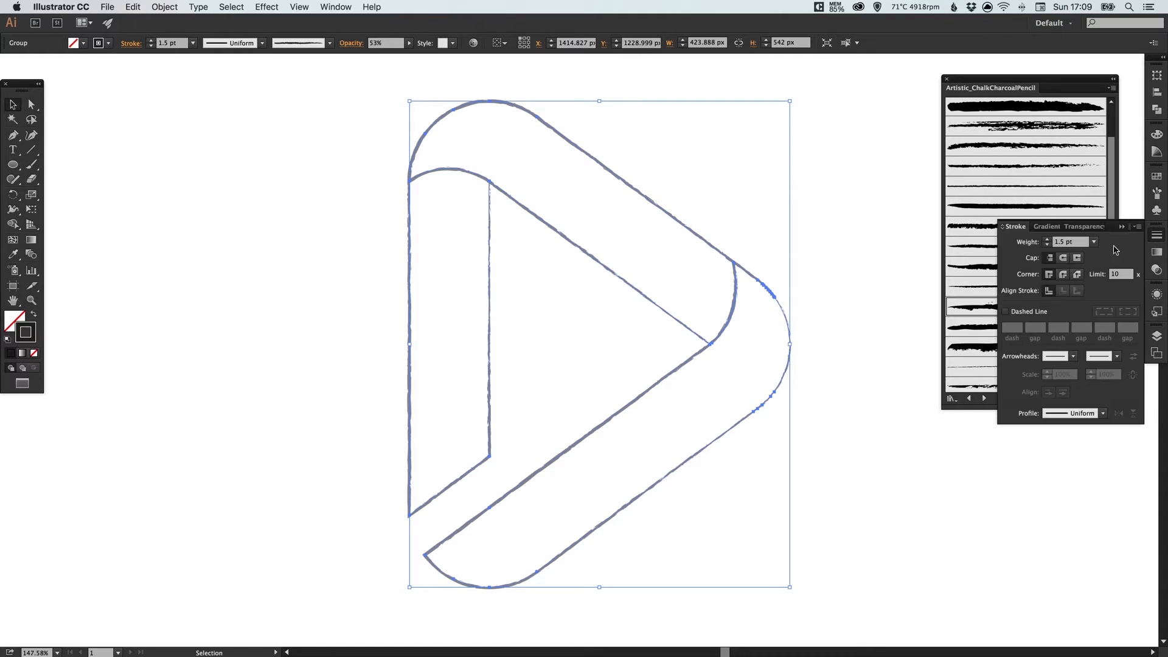
{"action": "left_click", "coordinate": [1068, 241]}
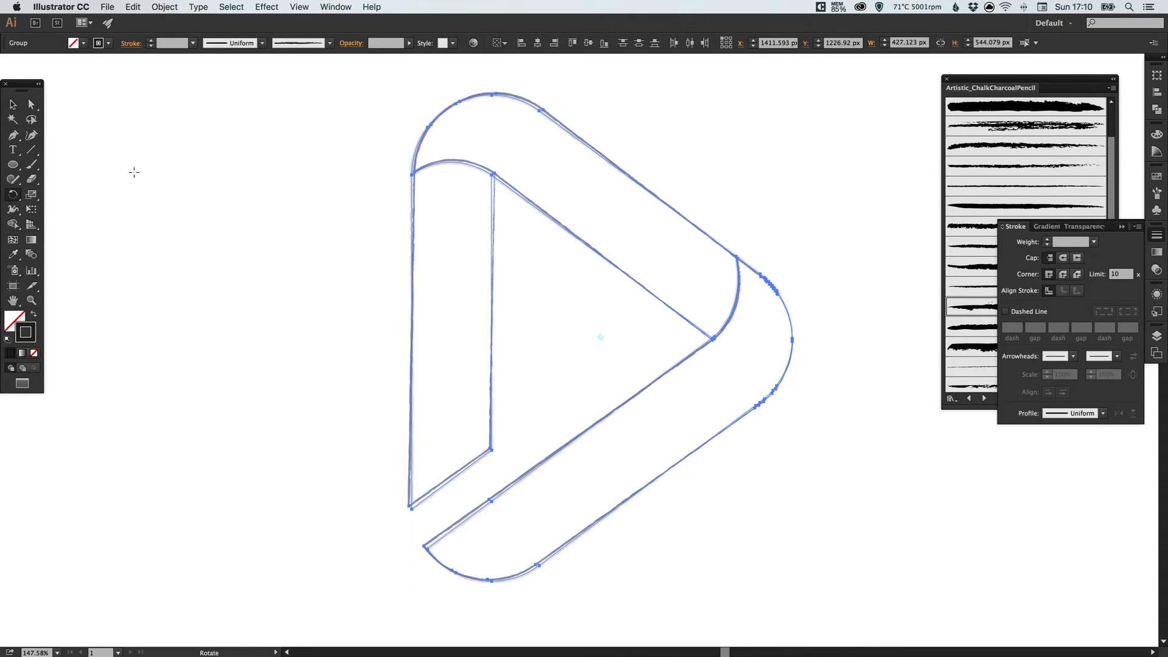
Rotate the pasted copy a few degrees so the logo looks drawn twice
{"action": "left_click_drag", "start_coordinate": [600, 337], "coordinate": [831, 141]}
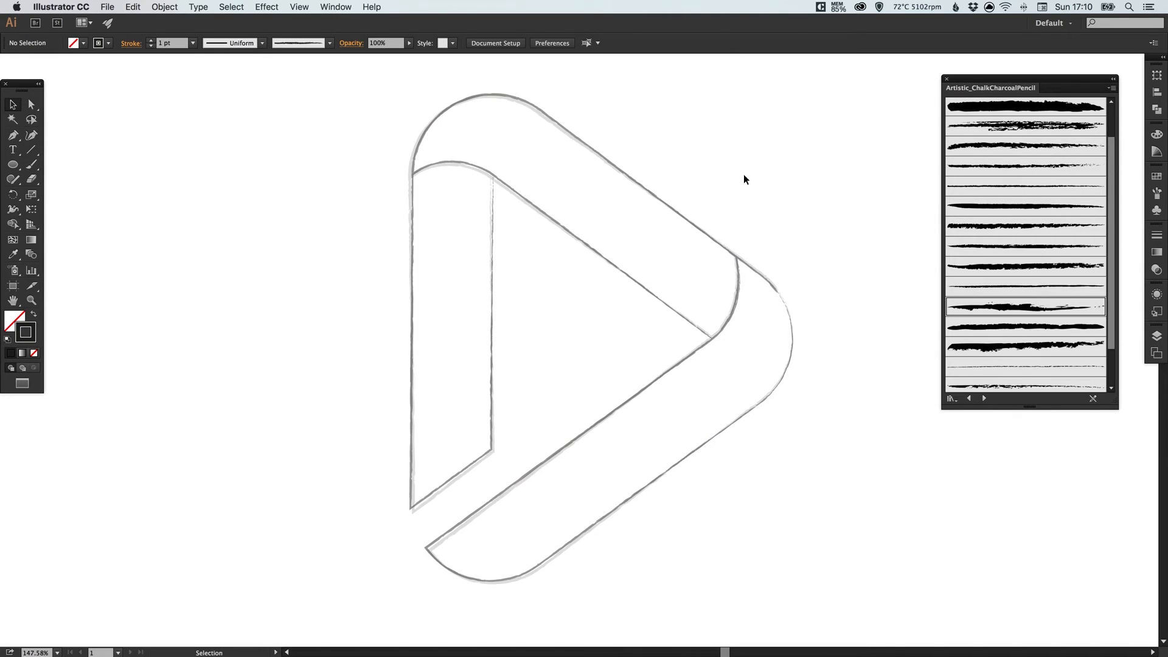
{"action": "mouse_move", "coordinate": [684, 394]}
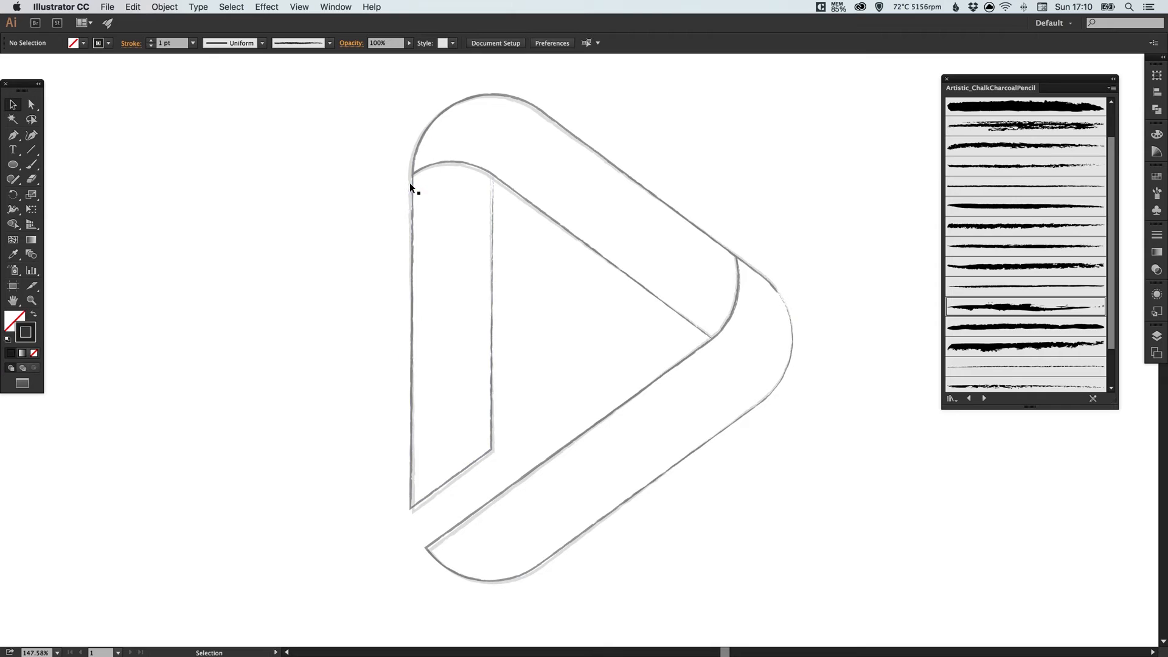
{"action": "mouse_move", "coordinate": [450, 229]}
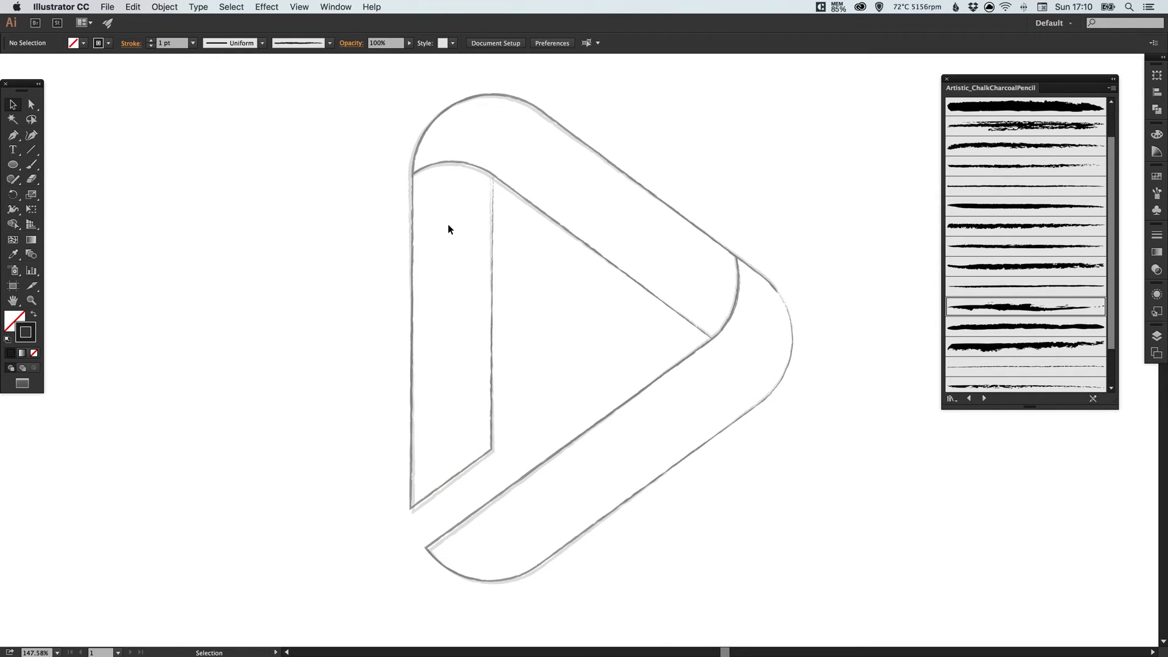
{"action": "mouse_move", "coordinate": [448, 236]}
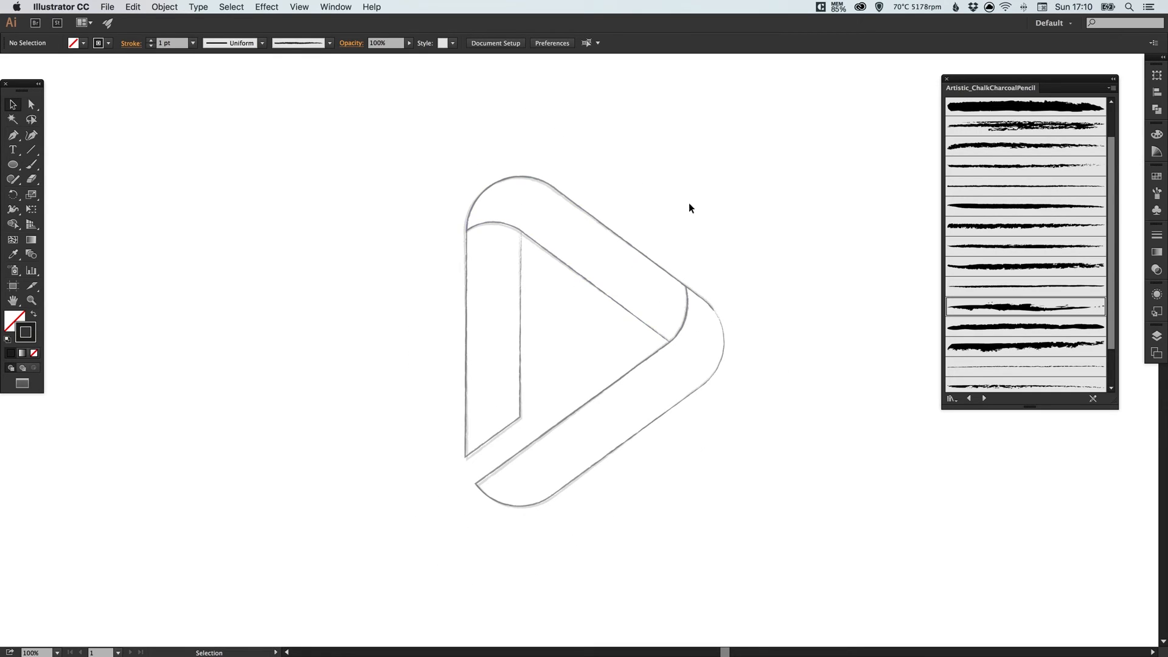
Close the Artistic_ChalkCharcoalPencil panel, leaving the doubled sketch at 100%
{"action": "left_click", "coordinate": [947, 79]}
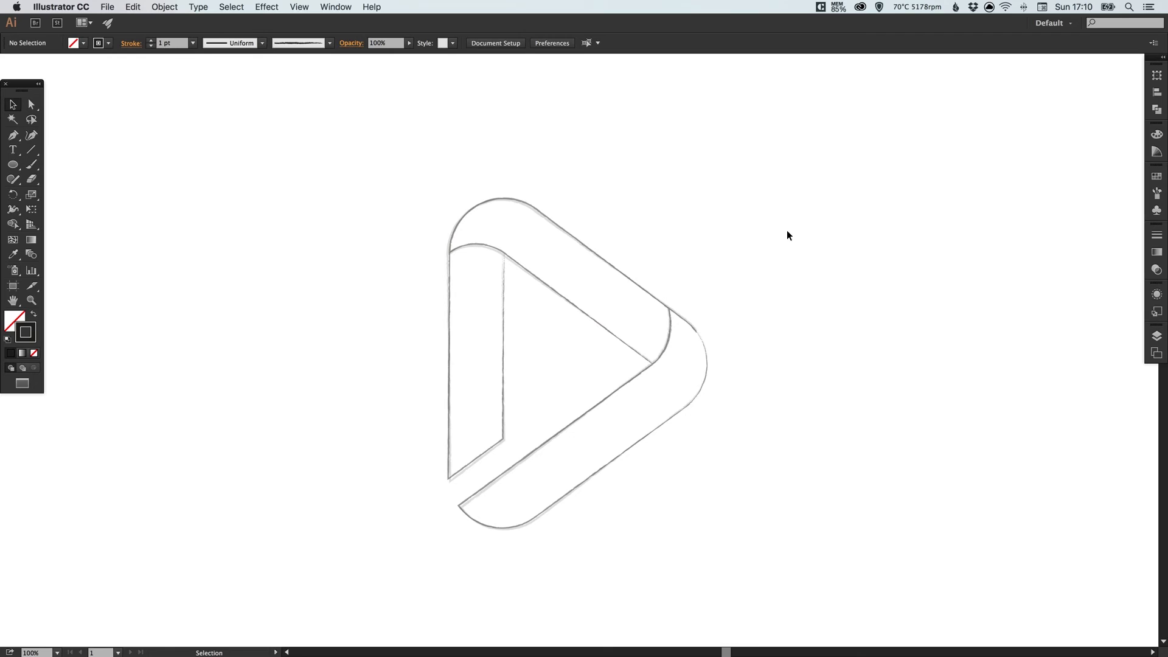